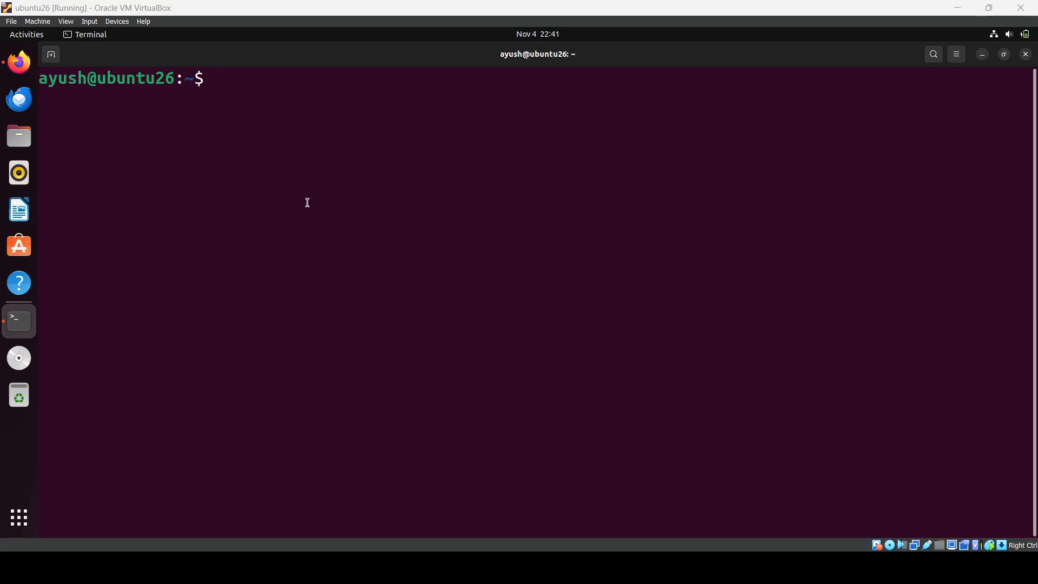
Step: Refresh the apt package lists with sudo apt update (274 upgradable packages)
type("sh@ubuntu26:~$ sudo apt")
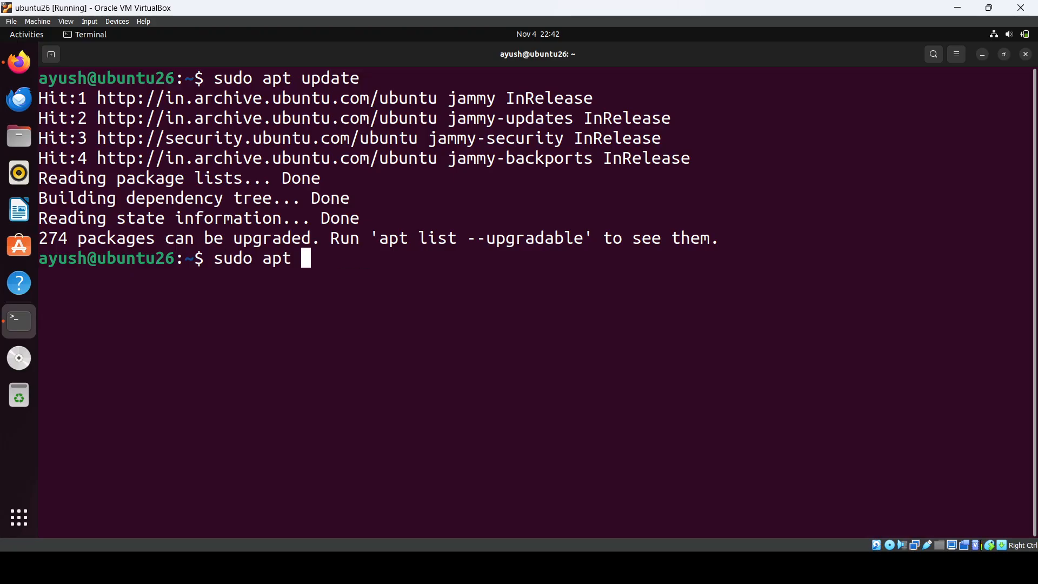
Step: Install golang-go with its golang-1.18 packages via apt, confirming with y
type("install")
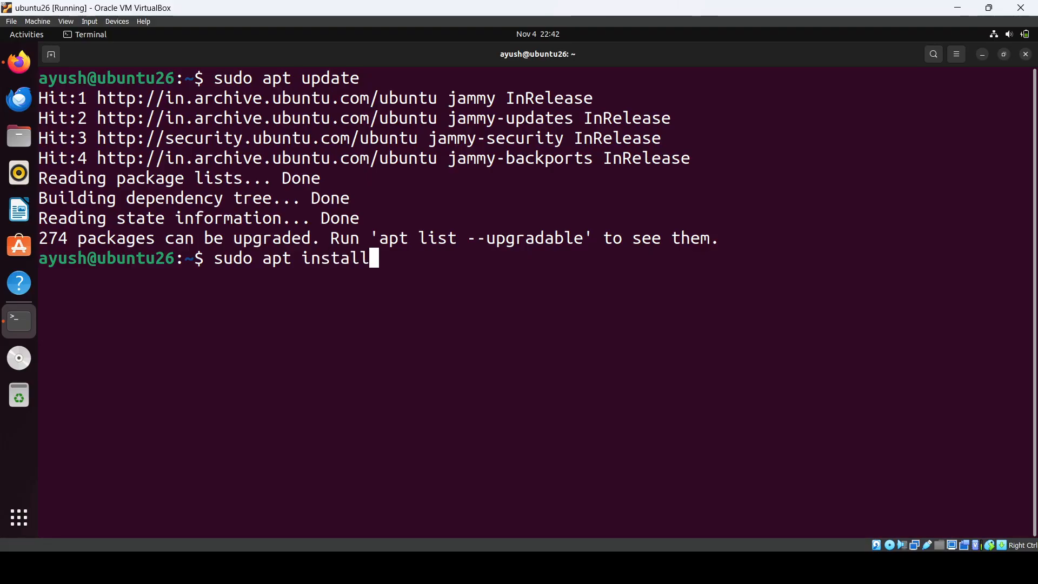
type("golang-go")
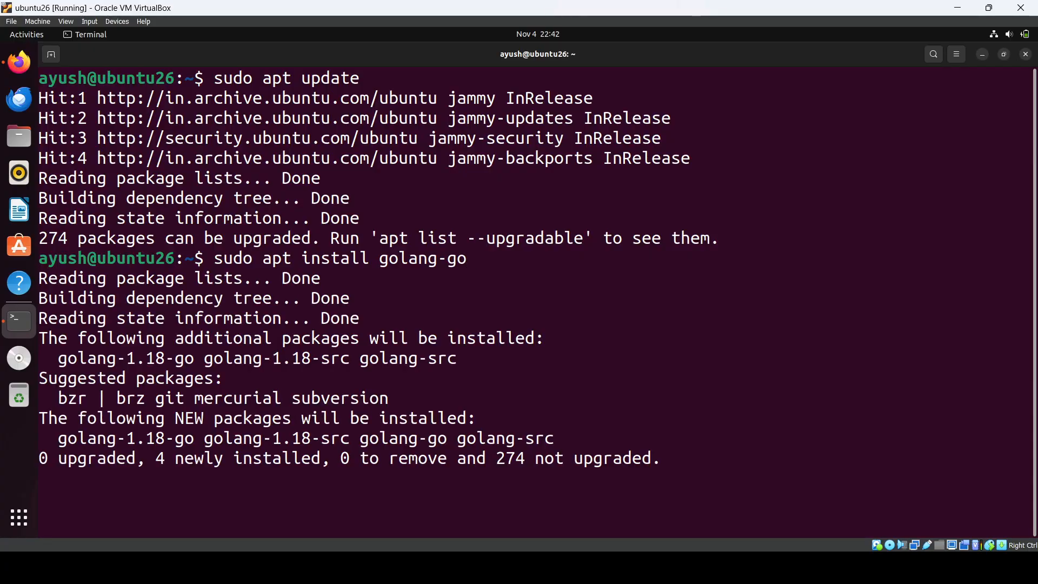
type("y")
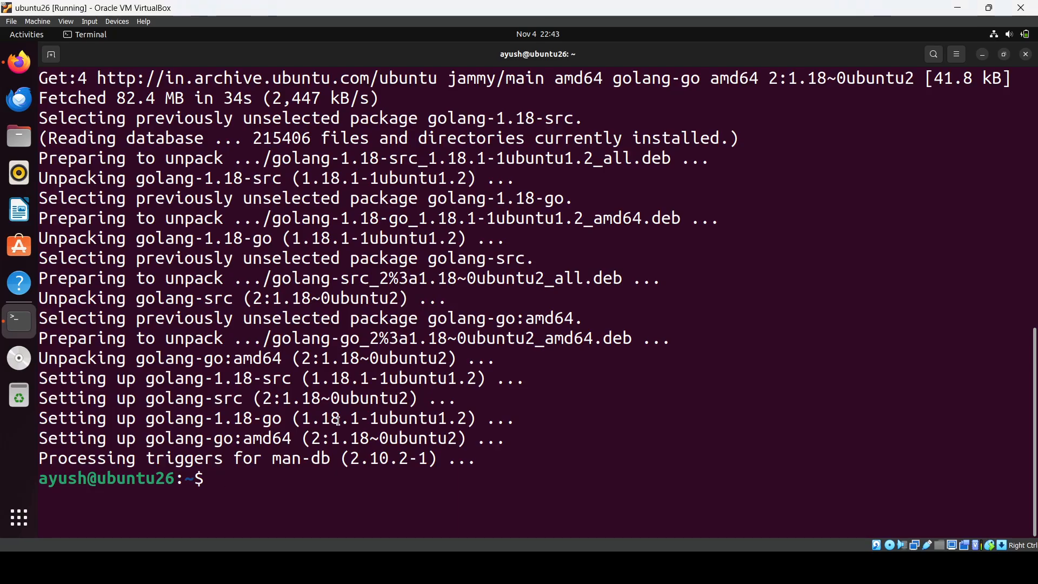
type("go vers")
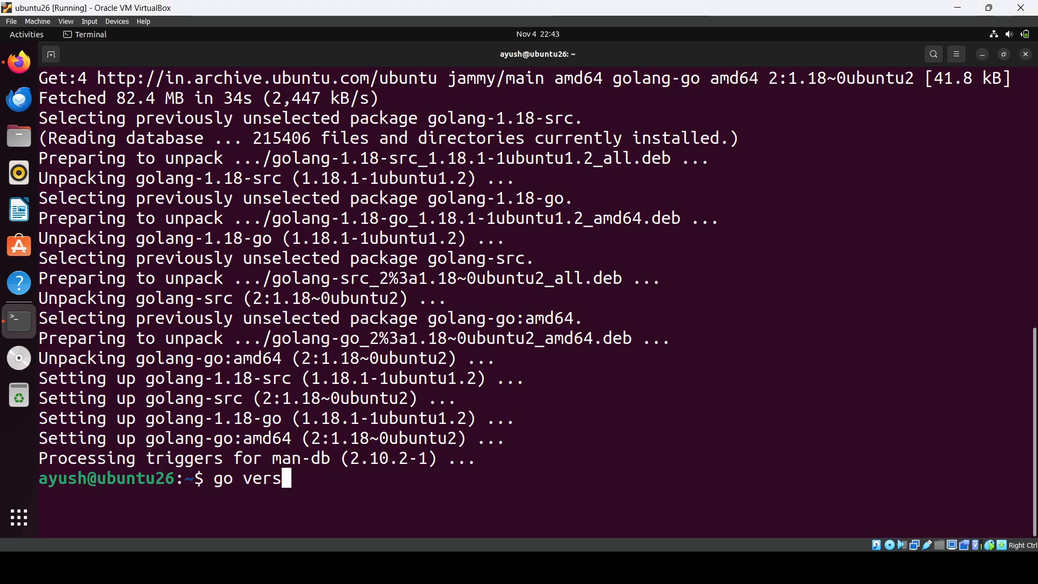
Step: Run go version to confirm go1.18.1 linux/amd64
key("Return")
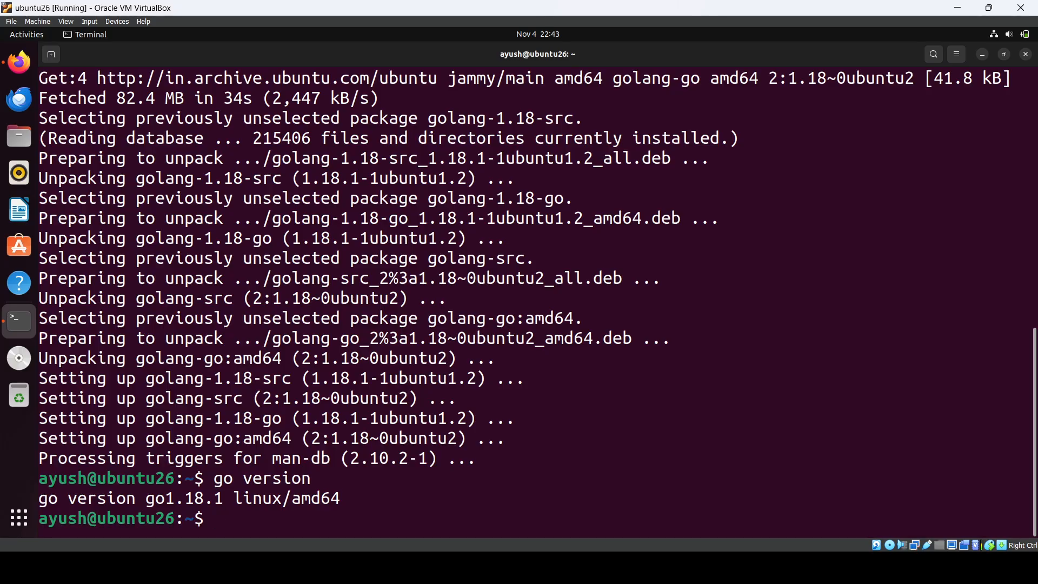
type("vi ma")
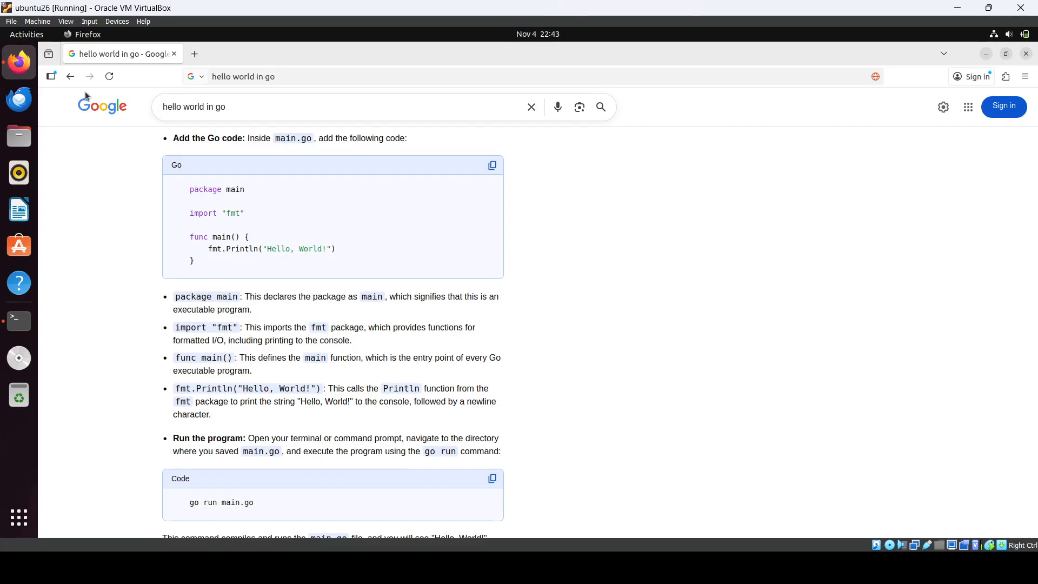
Step: Copy the hello-world Go code from the search result and return to the terminal
left_click(491, 165)
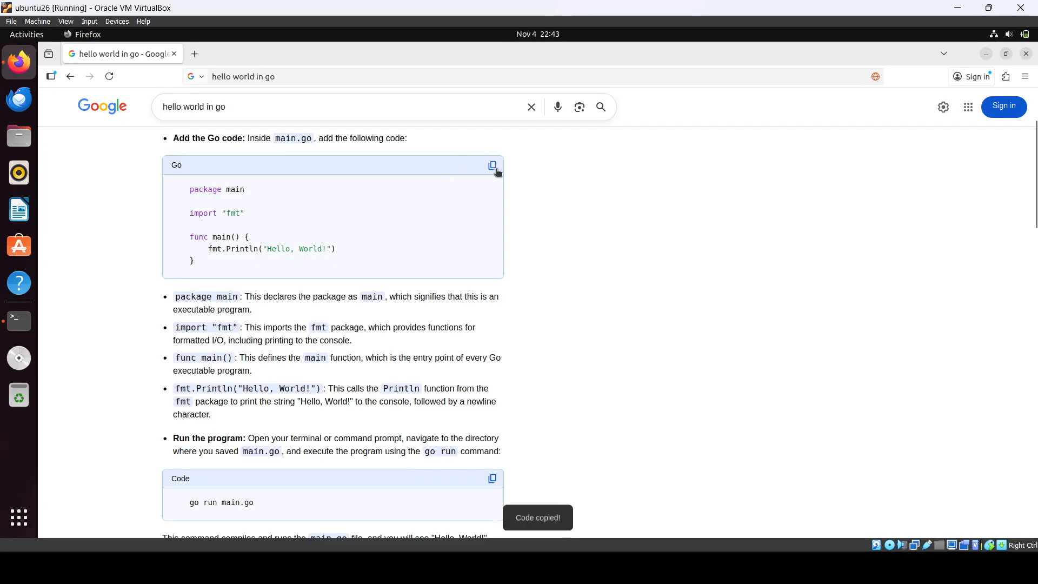
mouse_move(18, 61)
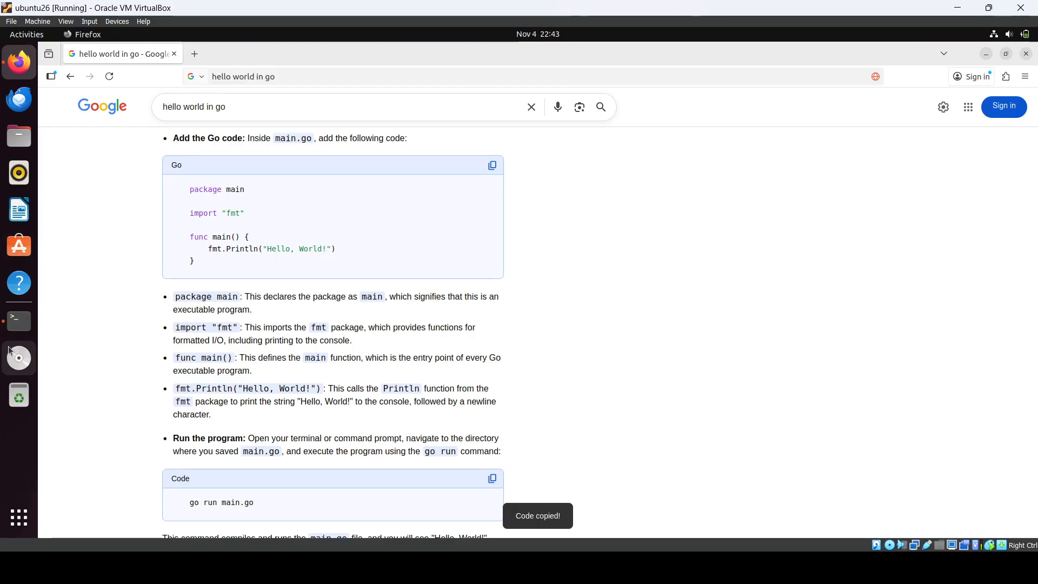
left_click(19, 321)
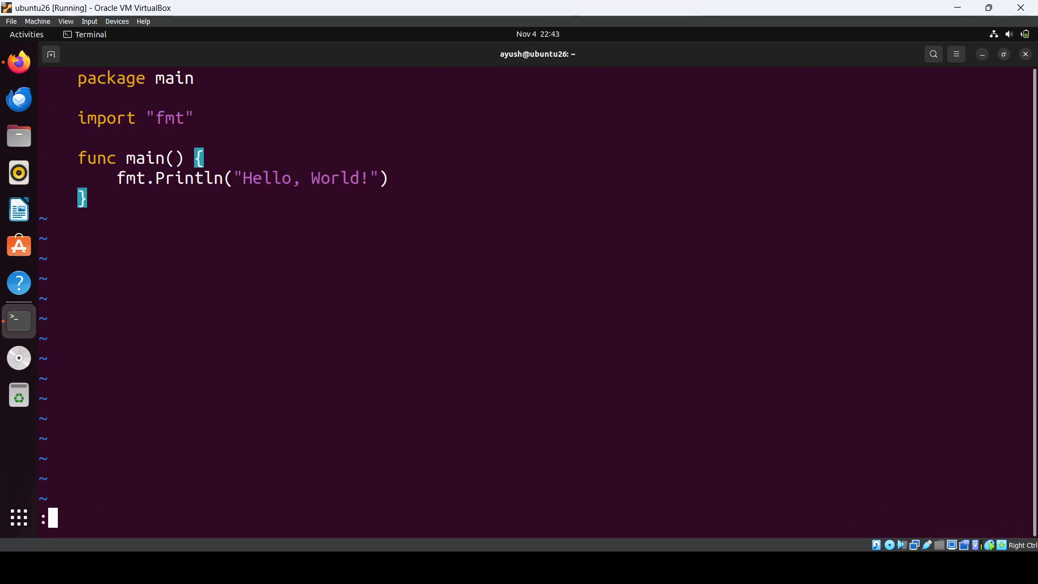
Step: Save the pasted Hello, World! code as main.go in vi
type("go ru")
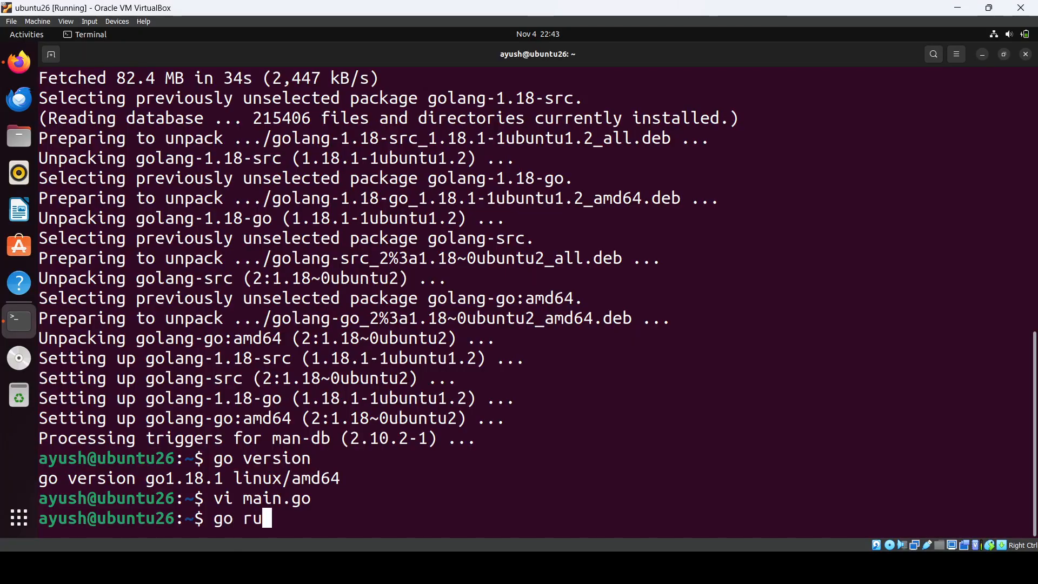